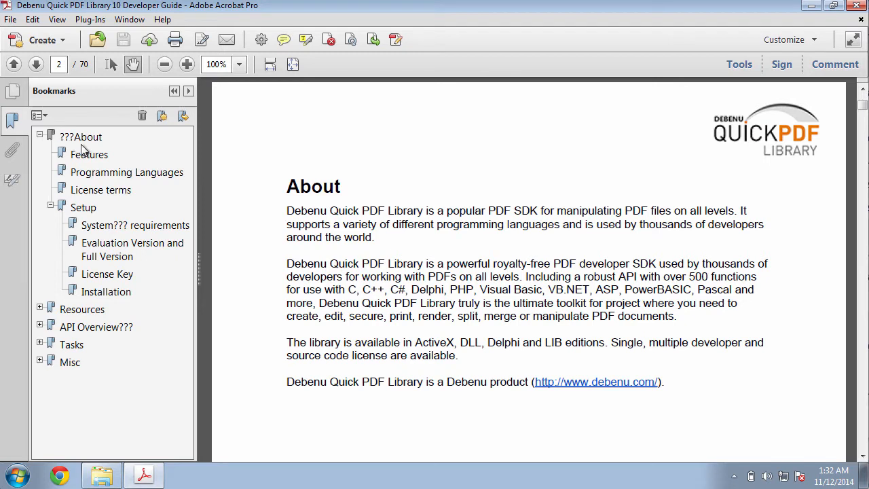
mouse_move(527, 122)
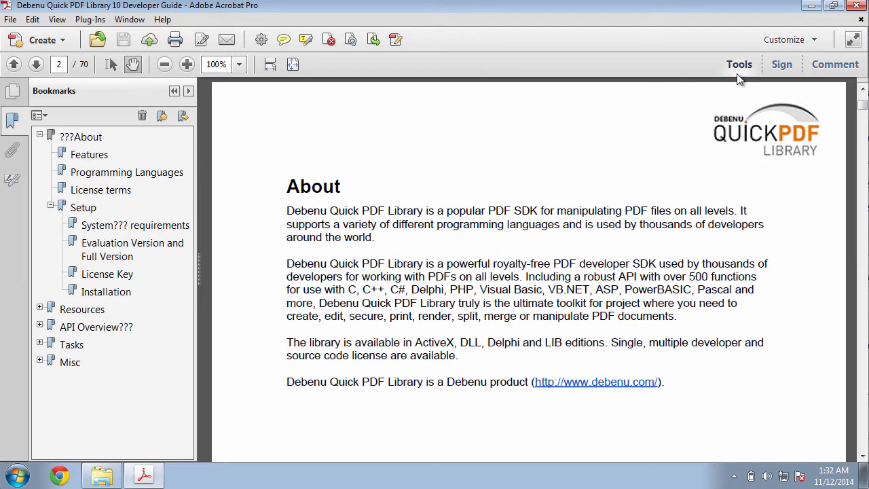
Open Find Bookmarks from the Debenu PDF Aerialist 12 Bookmarks tools in the Tools pane.
left_click(738, 64)
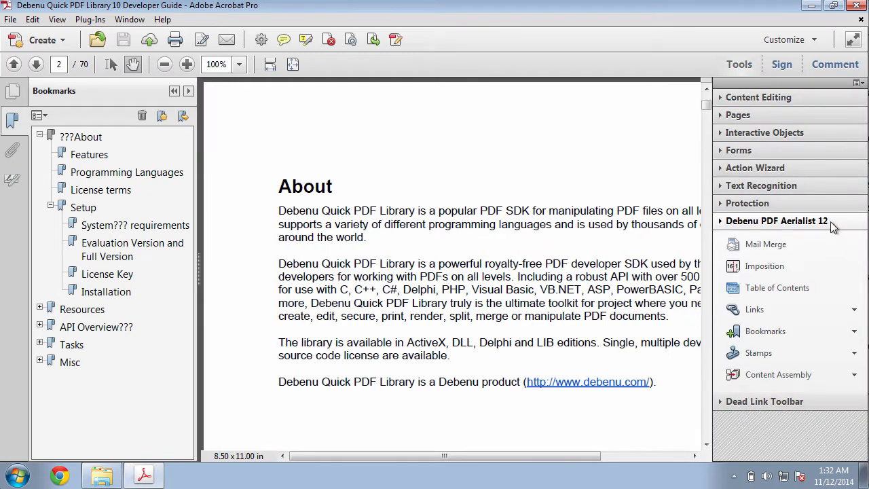
mouse_move(776, 288)
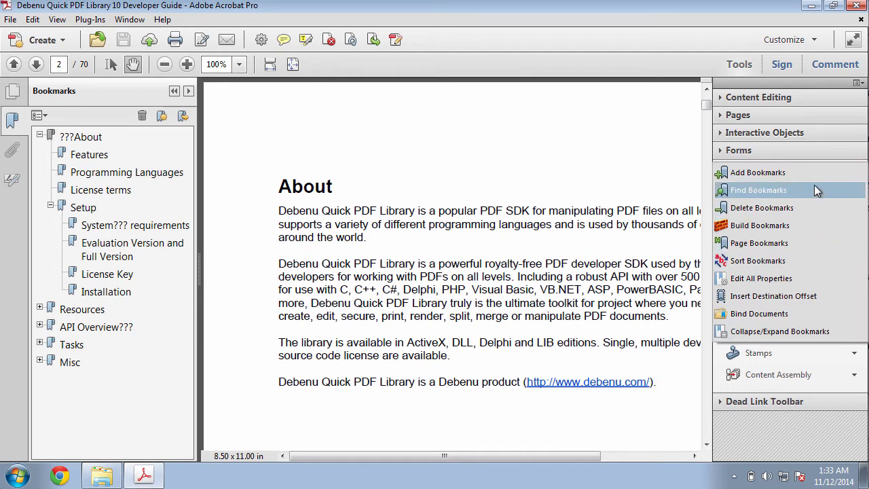
left_click(758, 190)
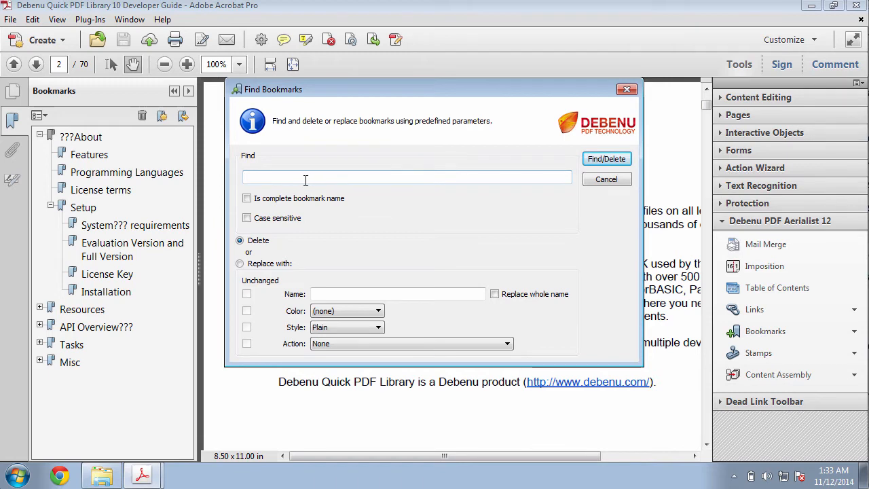
Search bookmarks for '???' and switch the dialog to Replace with mode.
type("???")
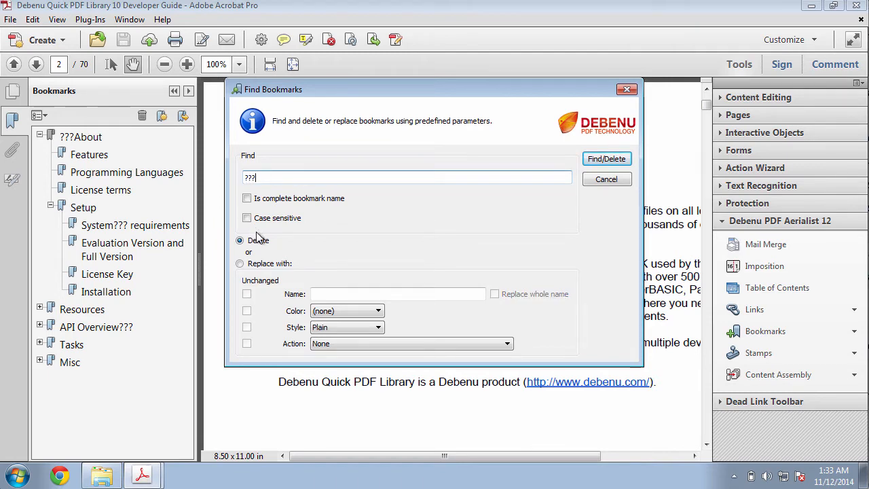
mouse_move(264, 218)
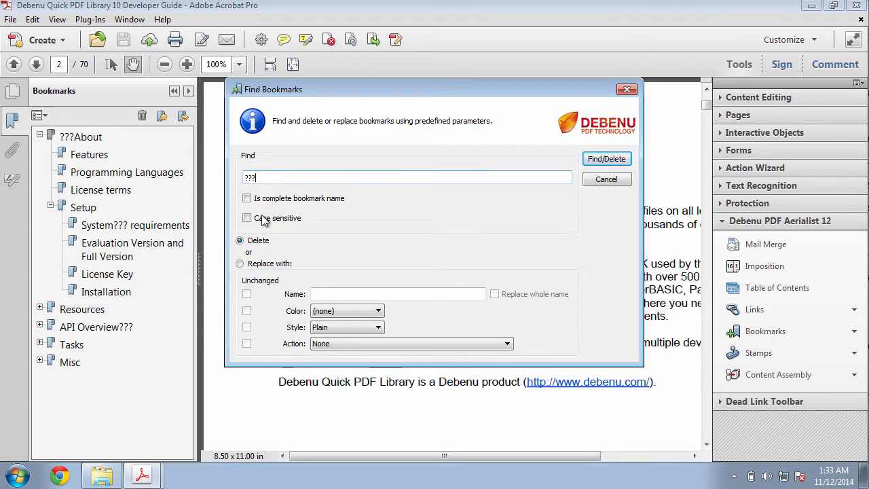
left_click(240, 263)
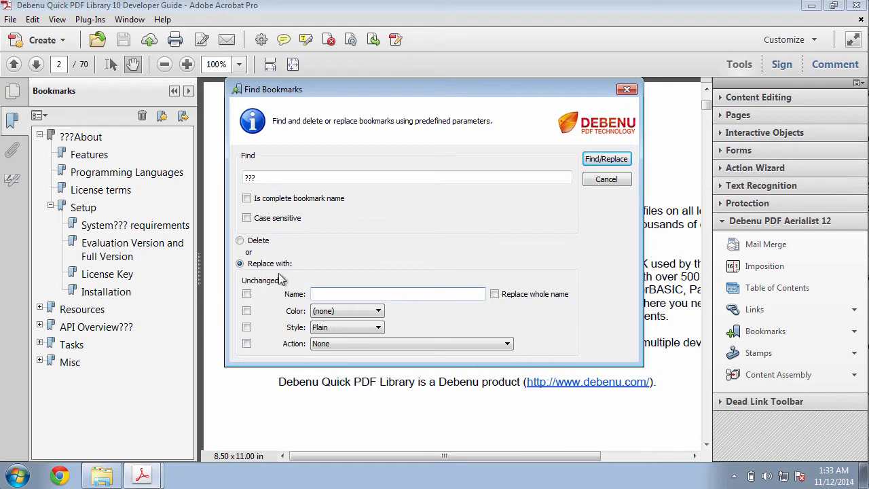
mouse_move(295, 284)
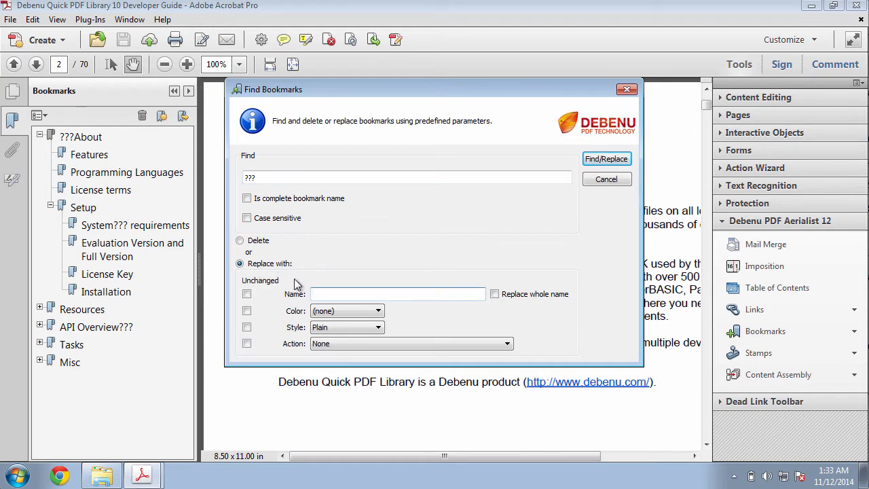
Keep colour, style and action unchanged, leave the name blank, and run Find/Replace.
left_click(247, 294)
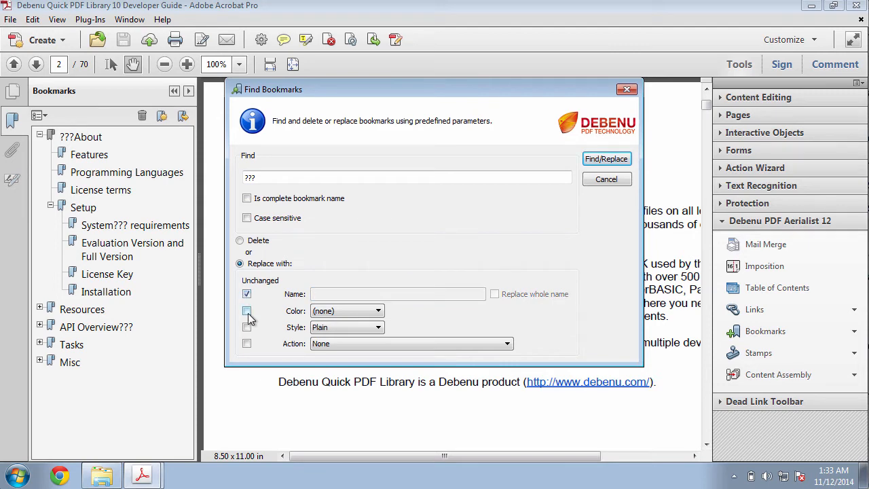
left_click(246, 310)
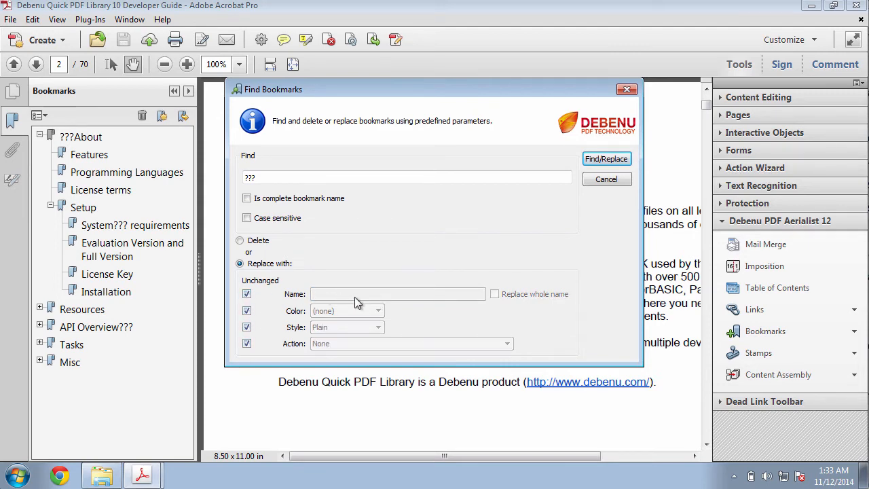
left_click(247, 293)
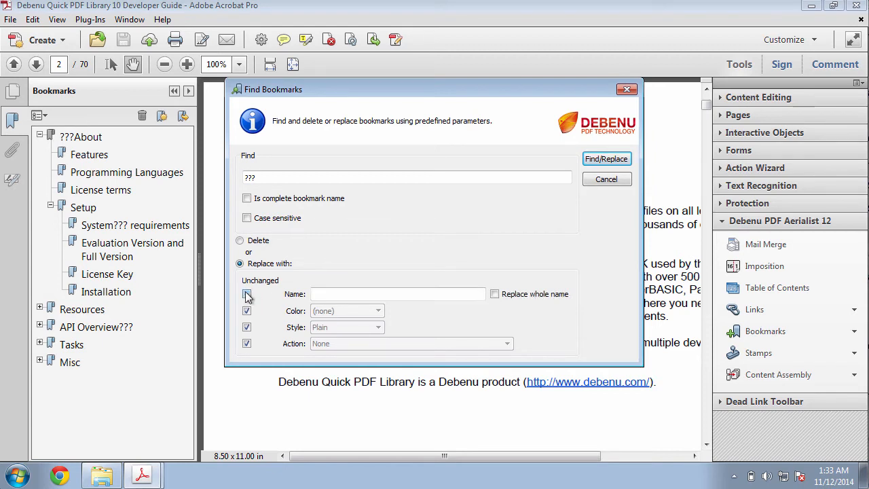
left_click(246, 293)
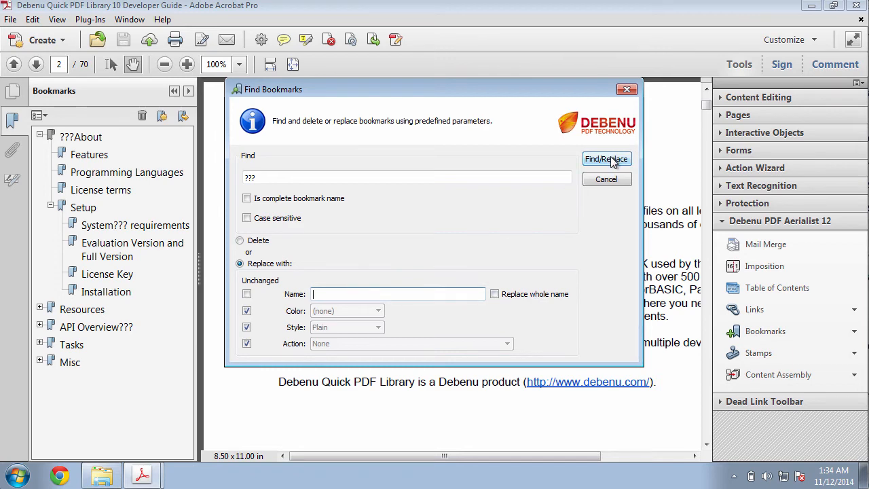
left_click(605, 158)
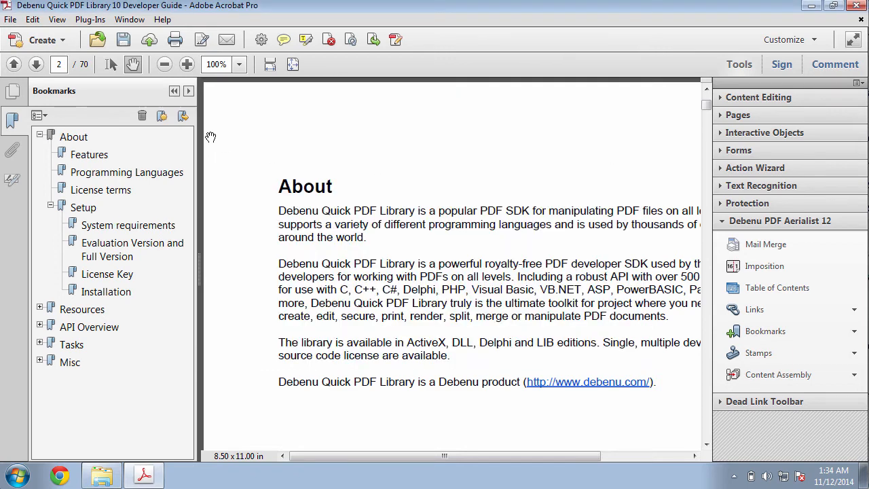